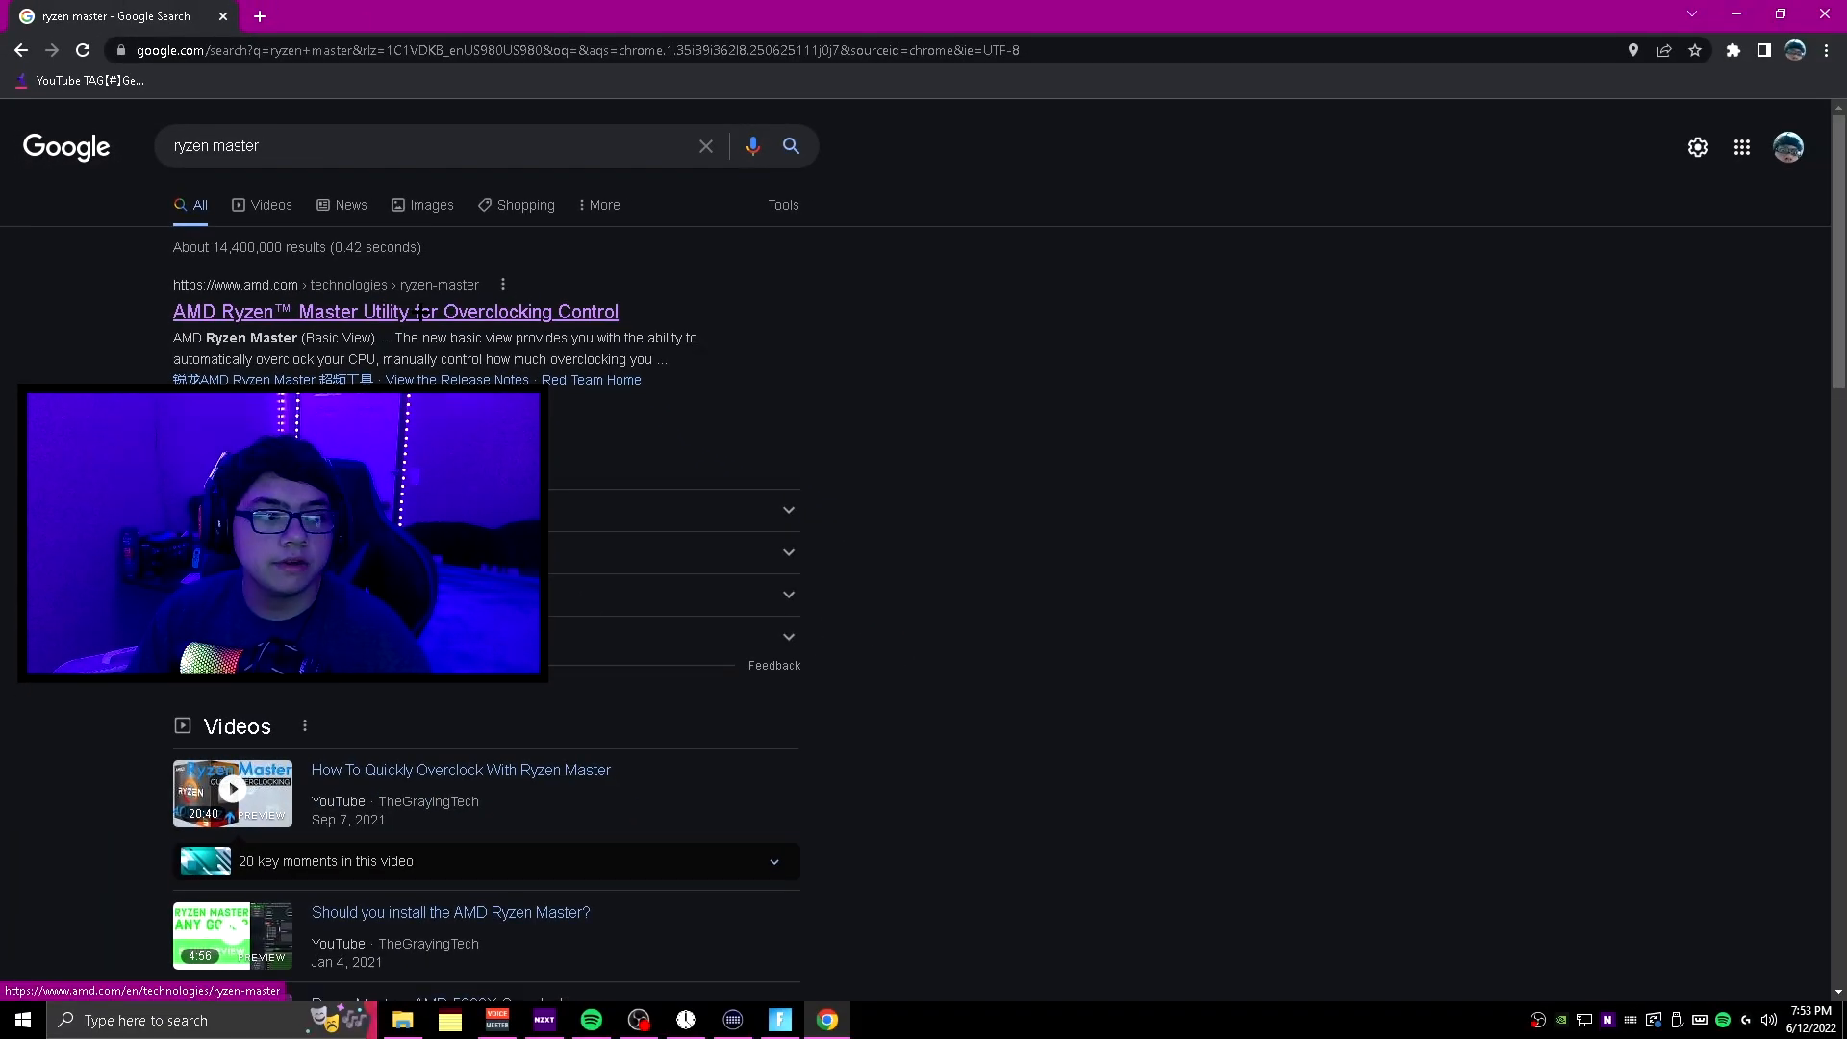
Open the 'AMD Ryzen Master Utility for Overclocking Control' result and scroll the page
left_click(394, 310)
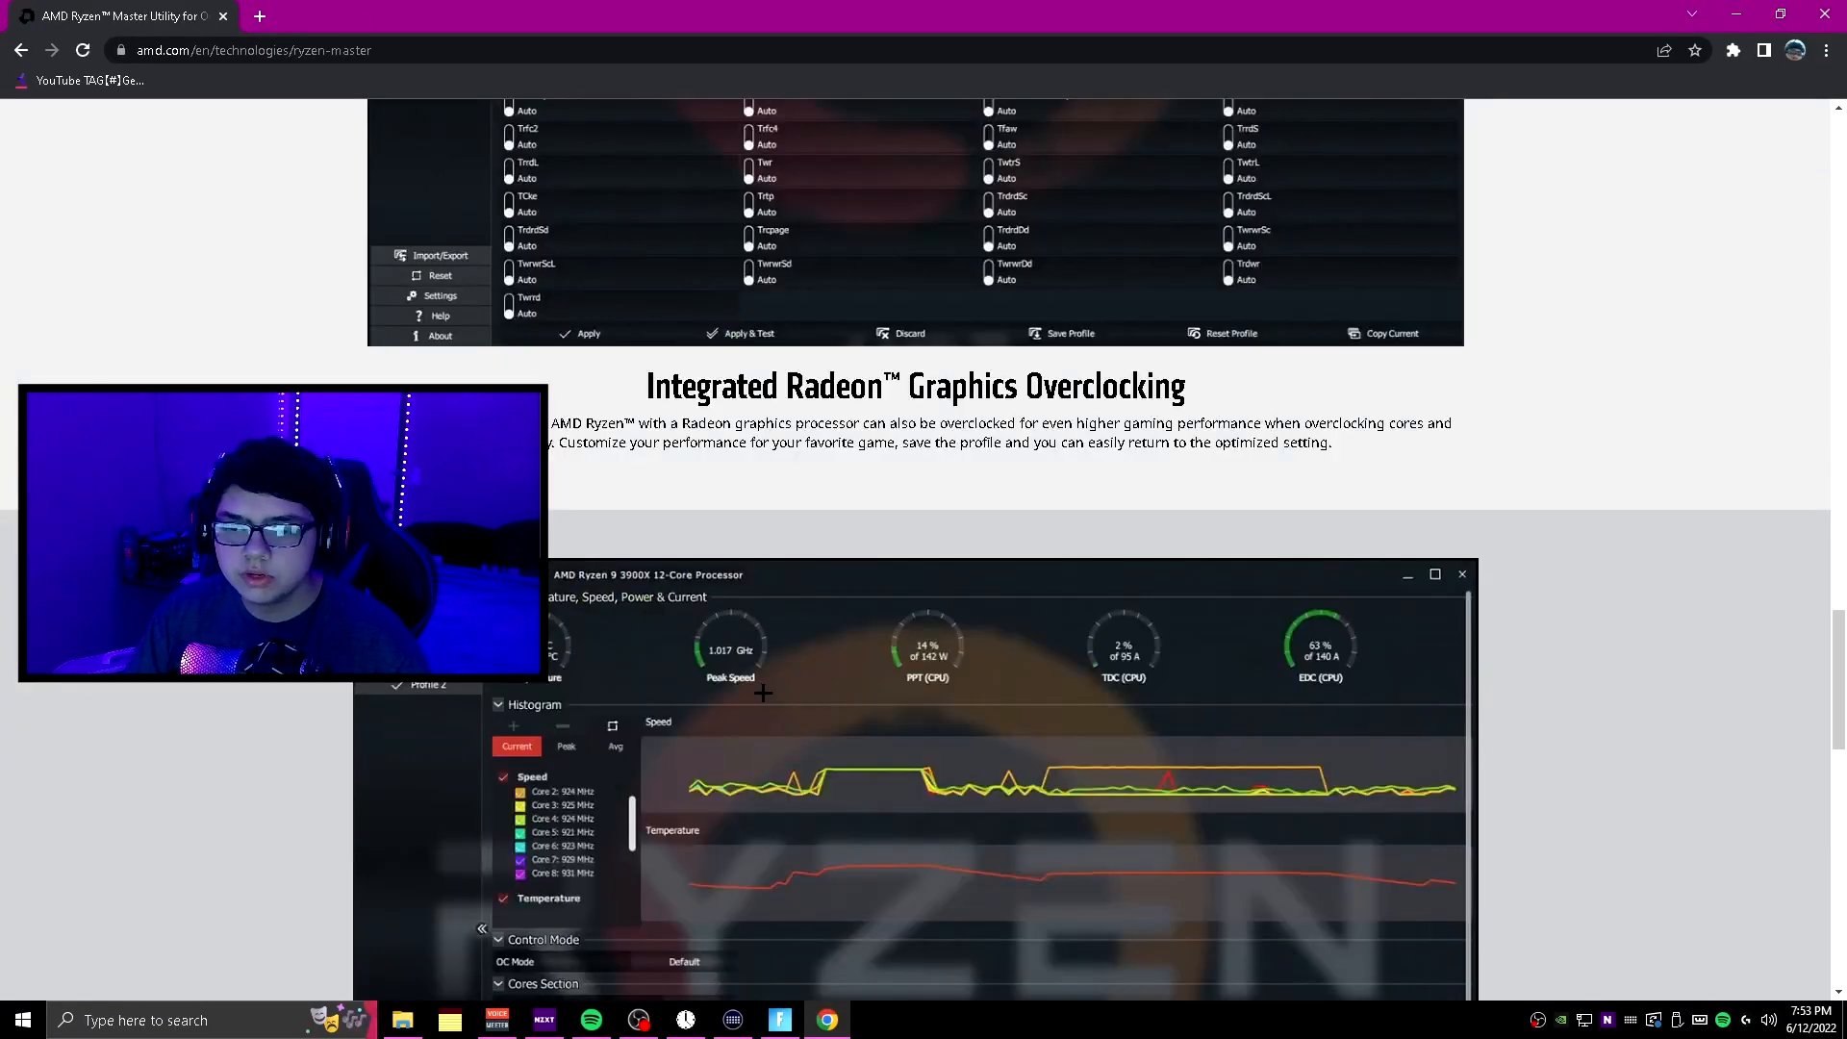
scroll("down", 3)
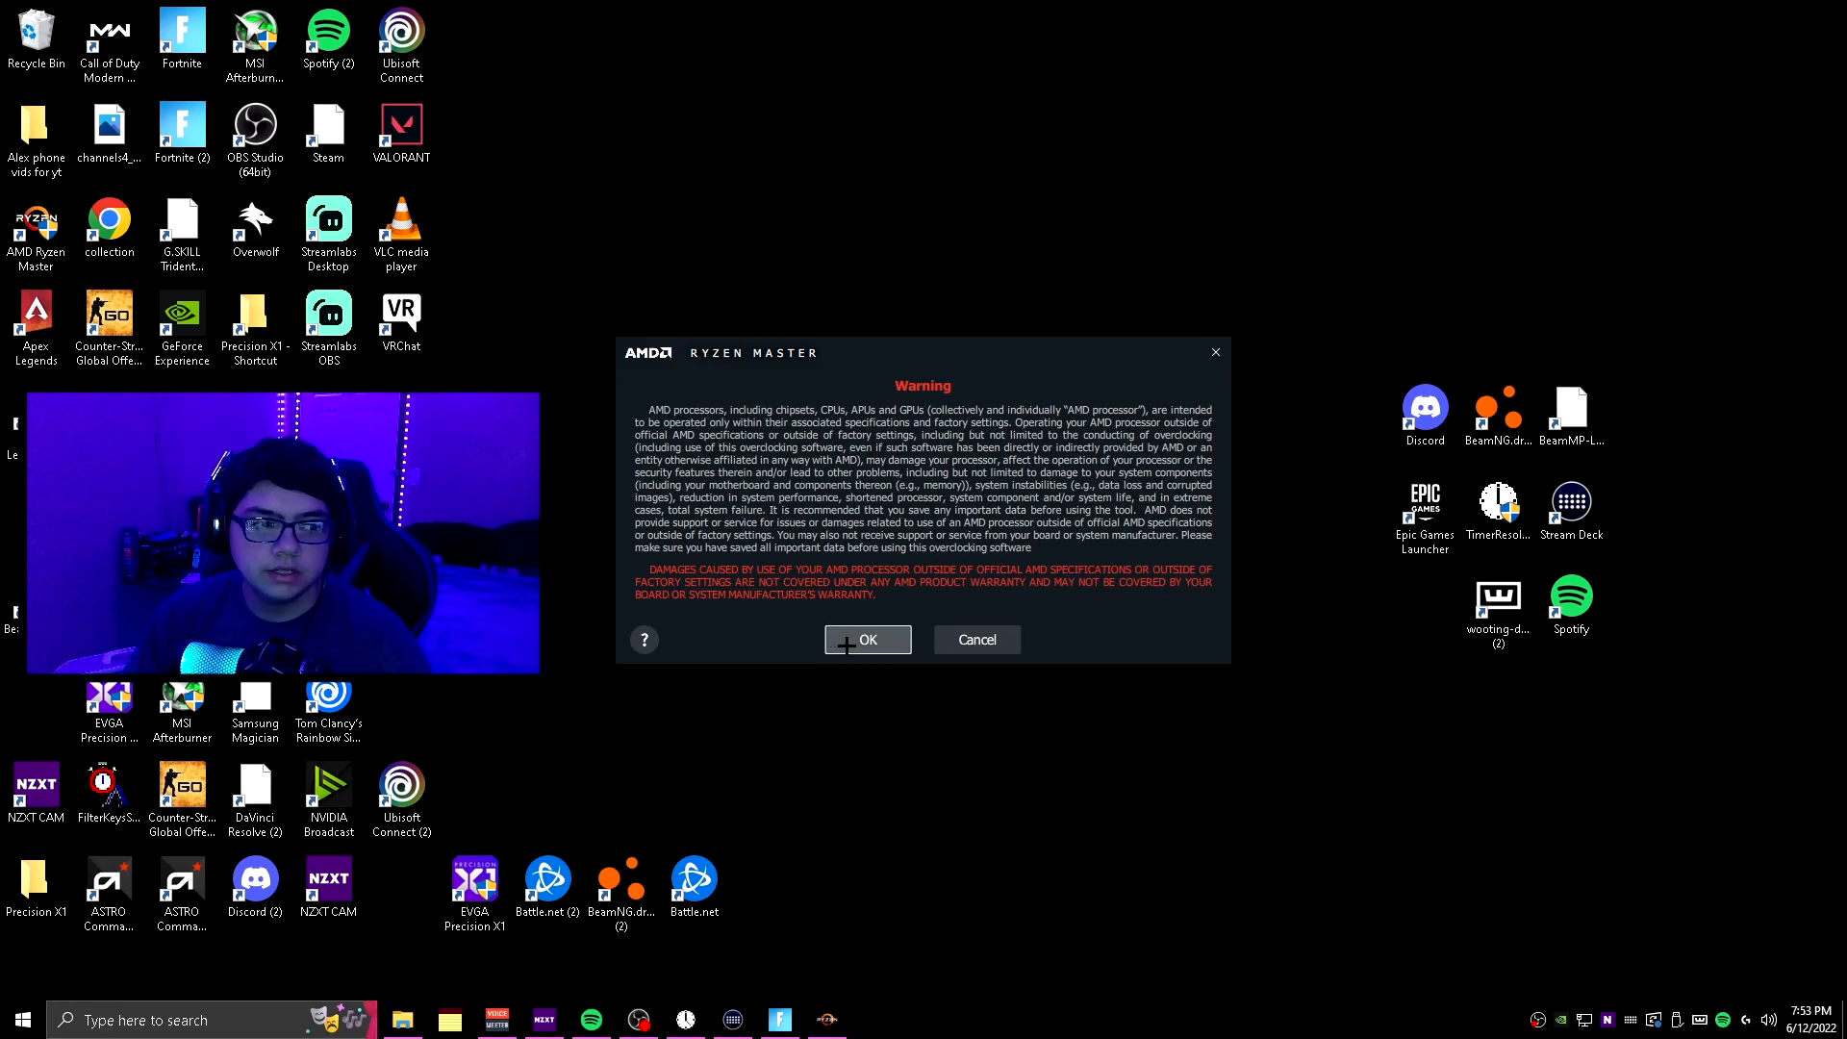
Accept the Ryzen Master overclocking risk warning with OK
left_click(868, 639)
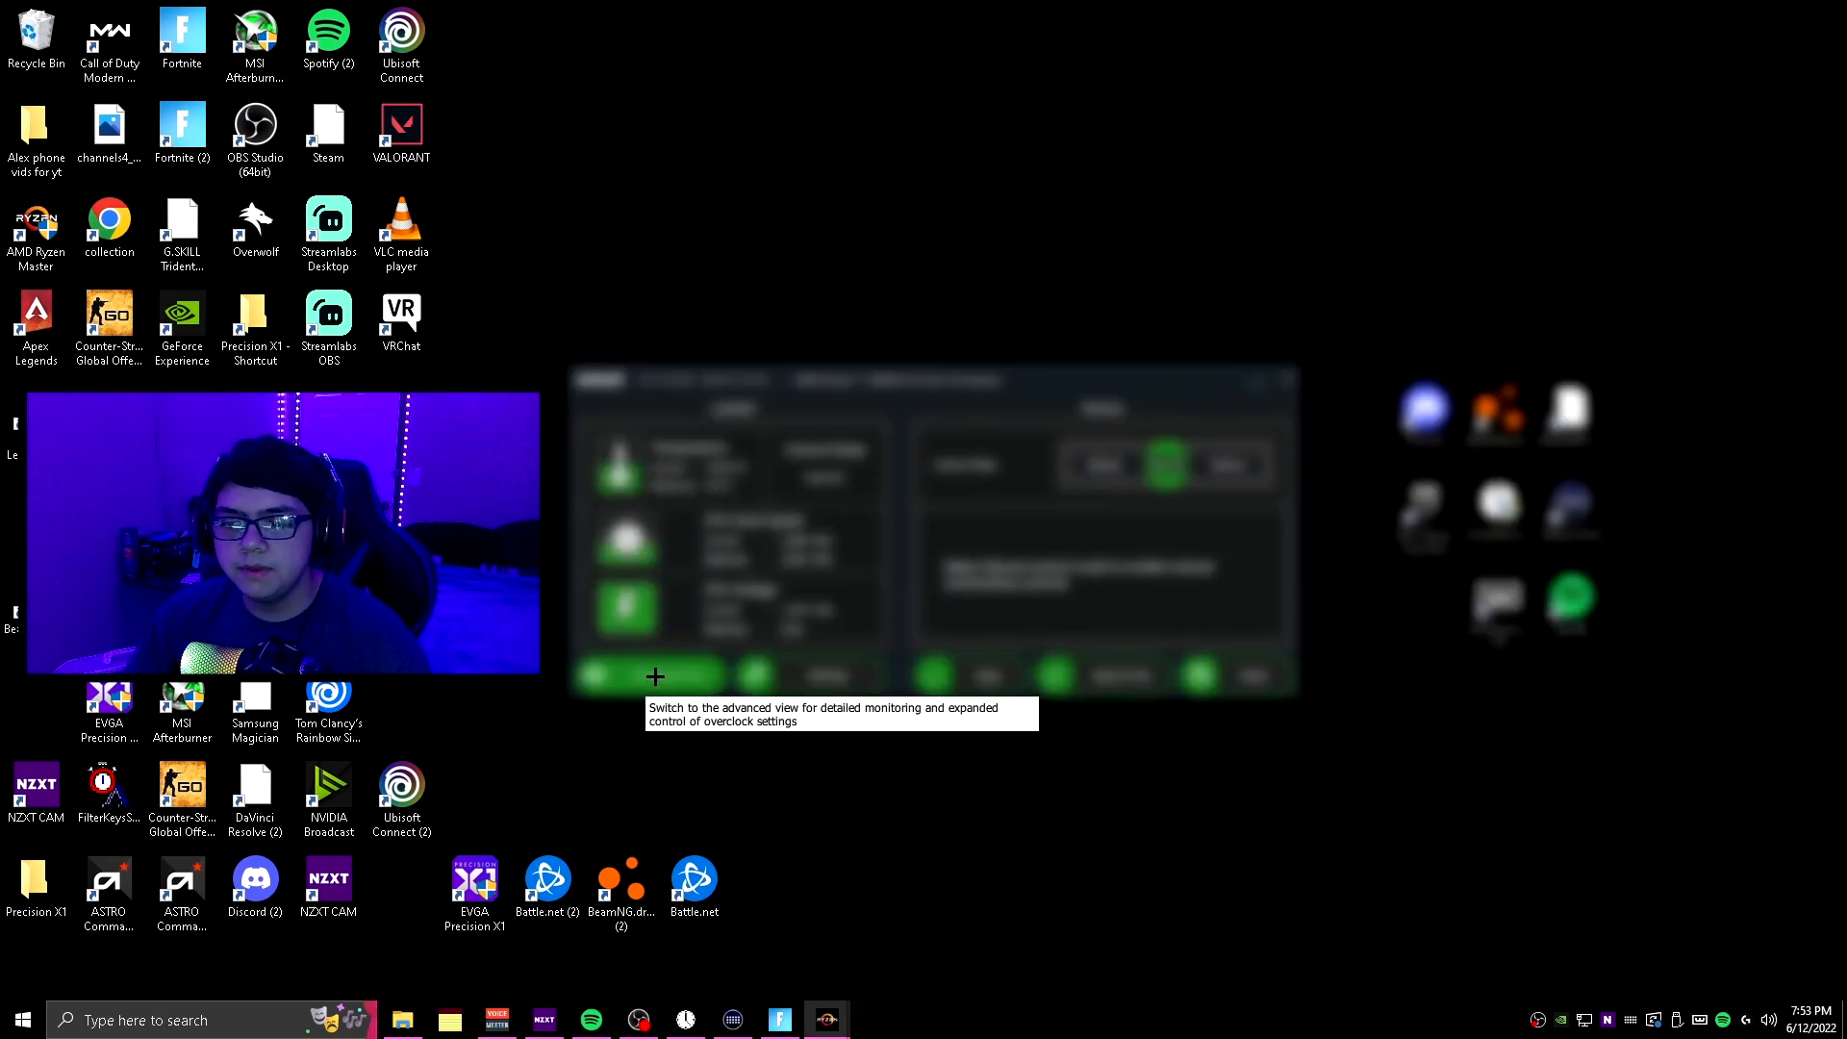
Wait for the basic view to show CPU temperature, clock speed and voltage
left_click(655, 676)
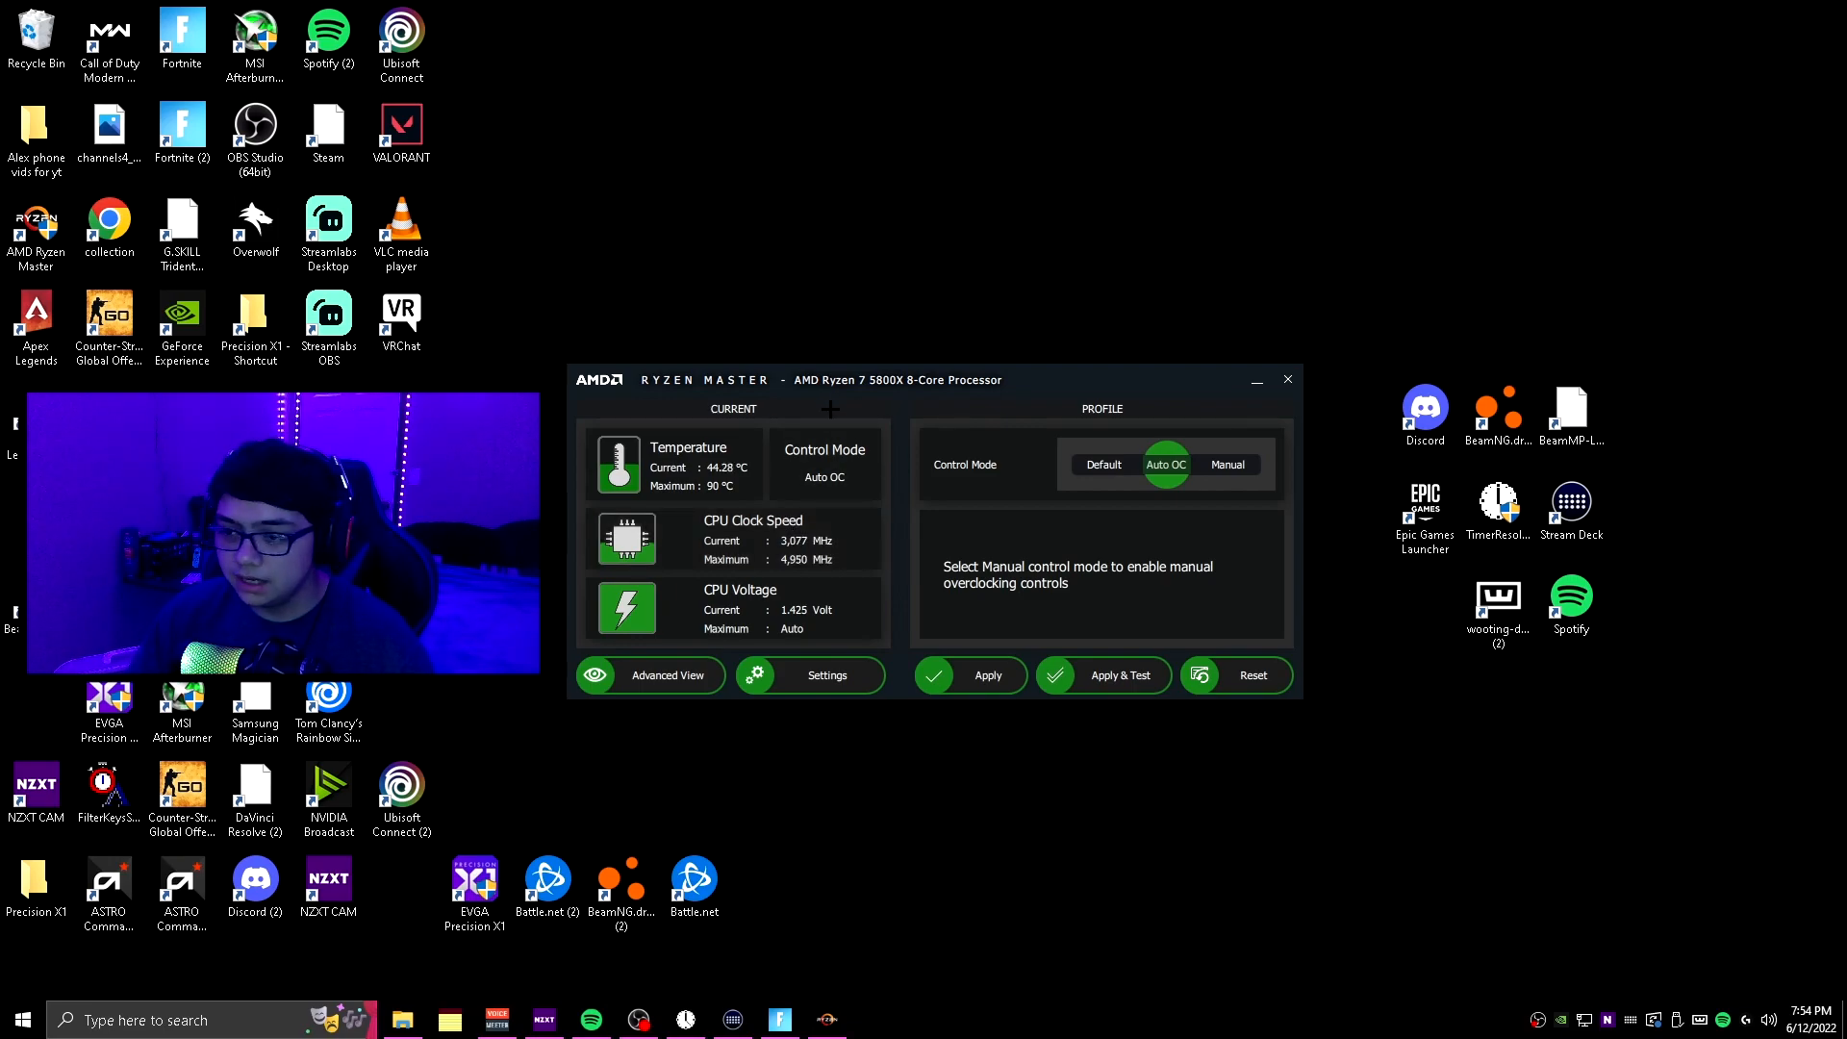
mouse_move(824, 459)
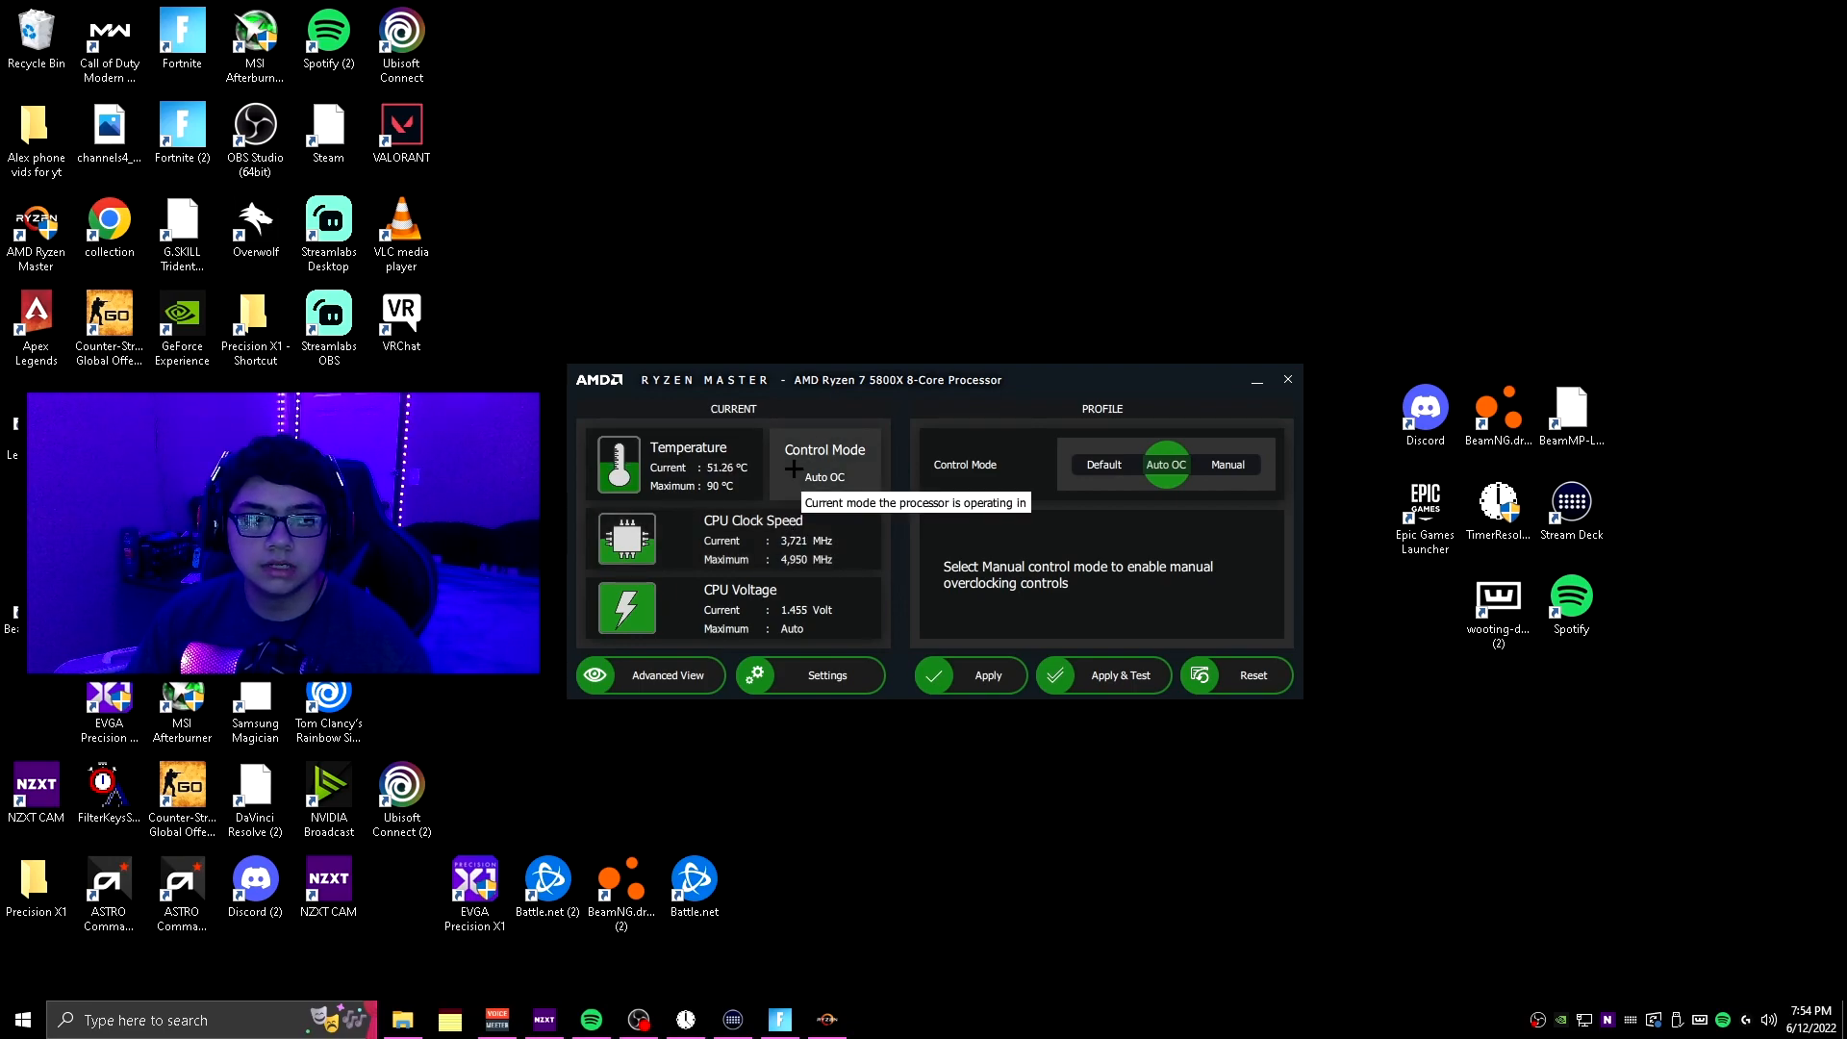